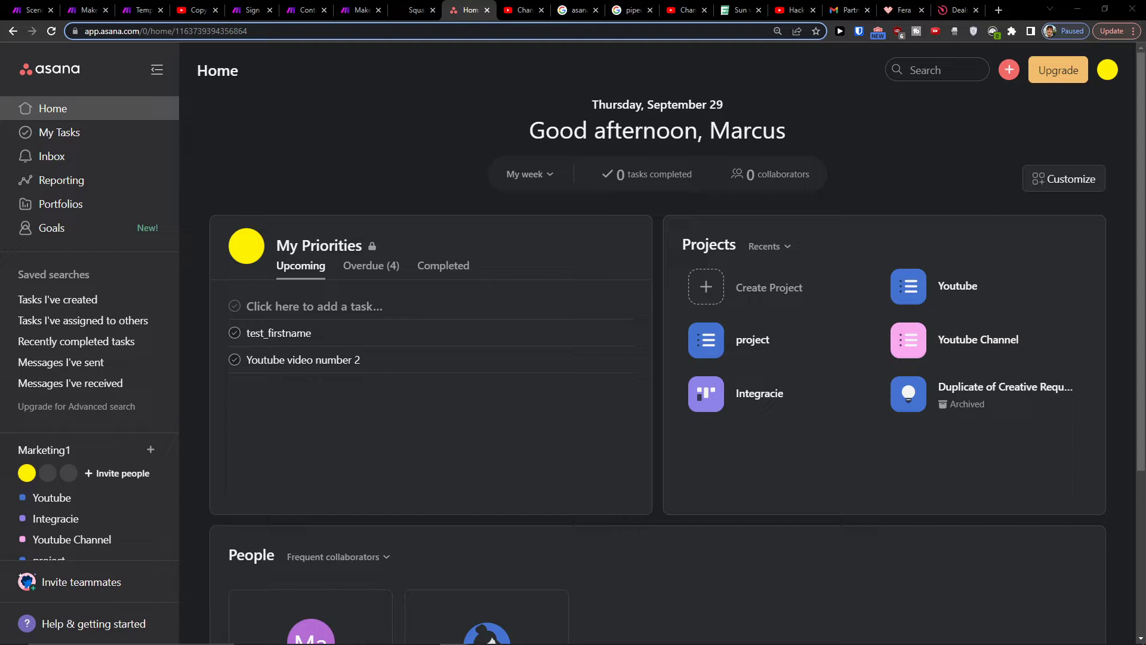
mouse_move(856, 211)
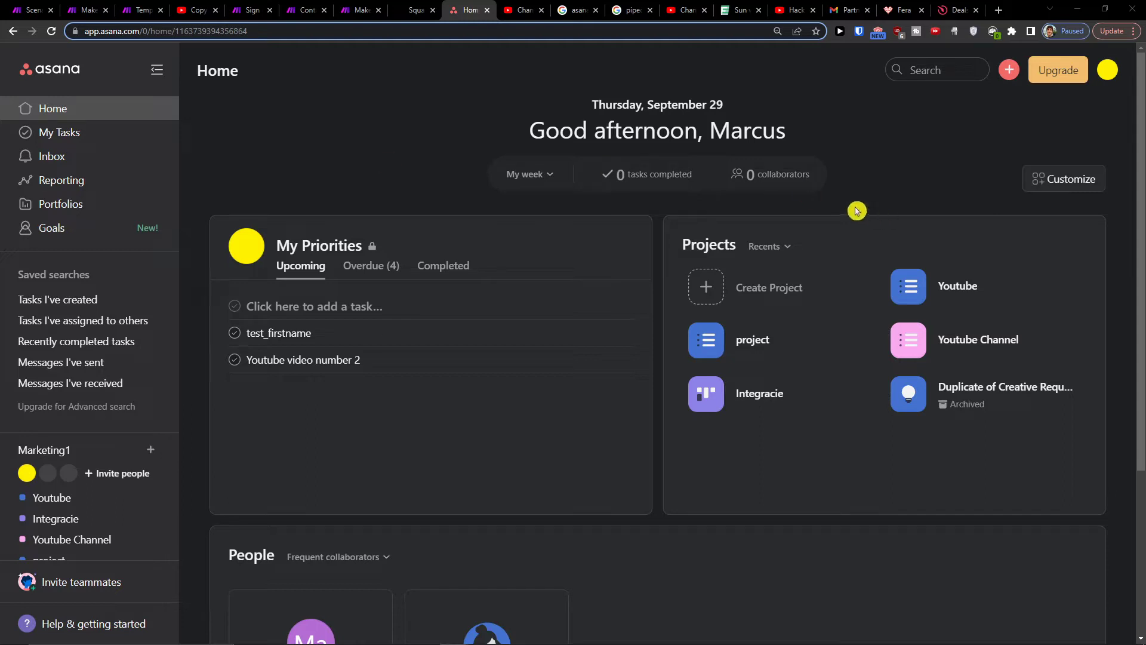
Step: Switch from Asana to the YouTube tab whose description links to the Make register page
click(193, 11)
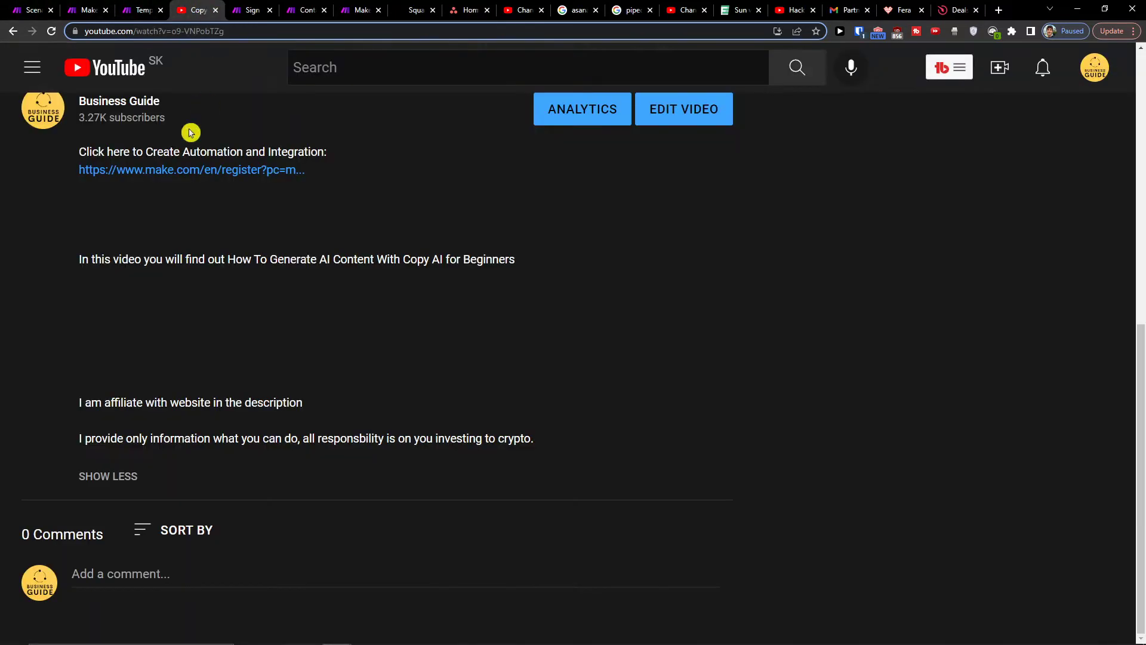
Step: Look over the Make sign-up form, then move to the logged-in Make tab listing all scenarios
click(191, 168)
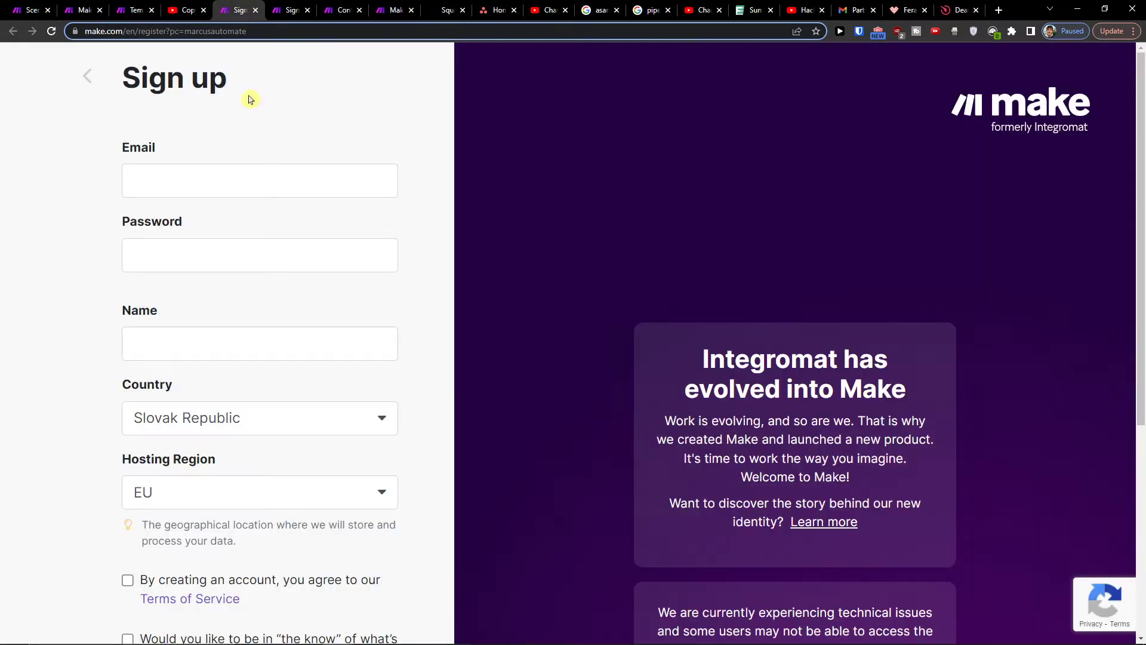
scroll(down, 3)
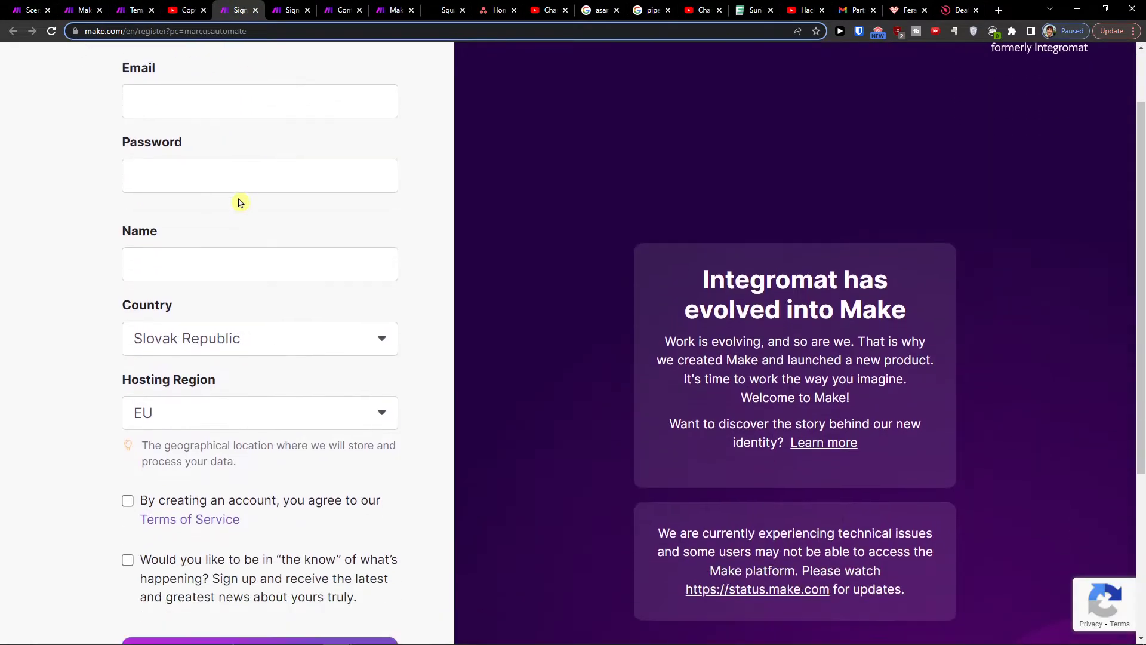
scroll(up, 3)
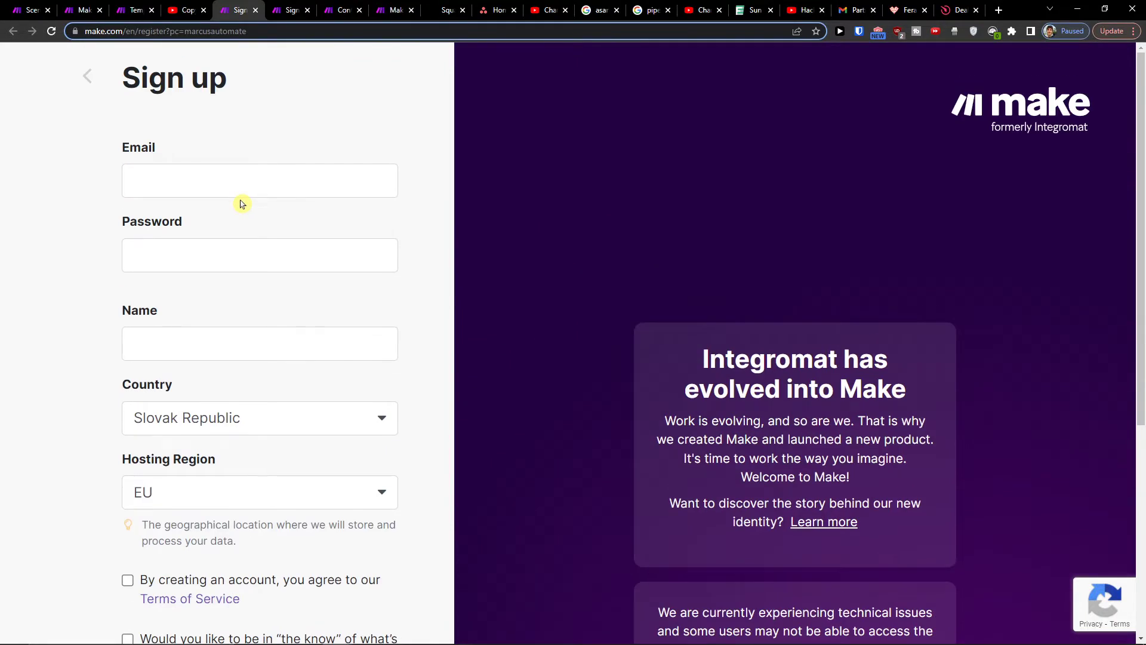
mouse_move(257, 213)
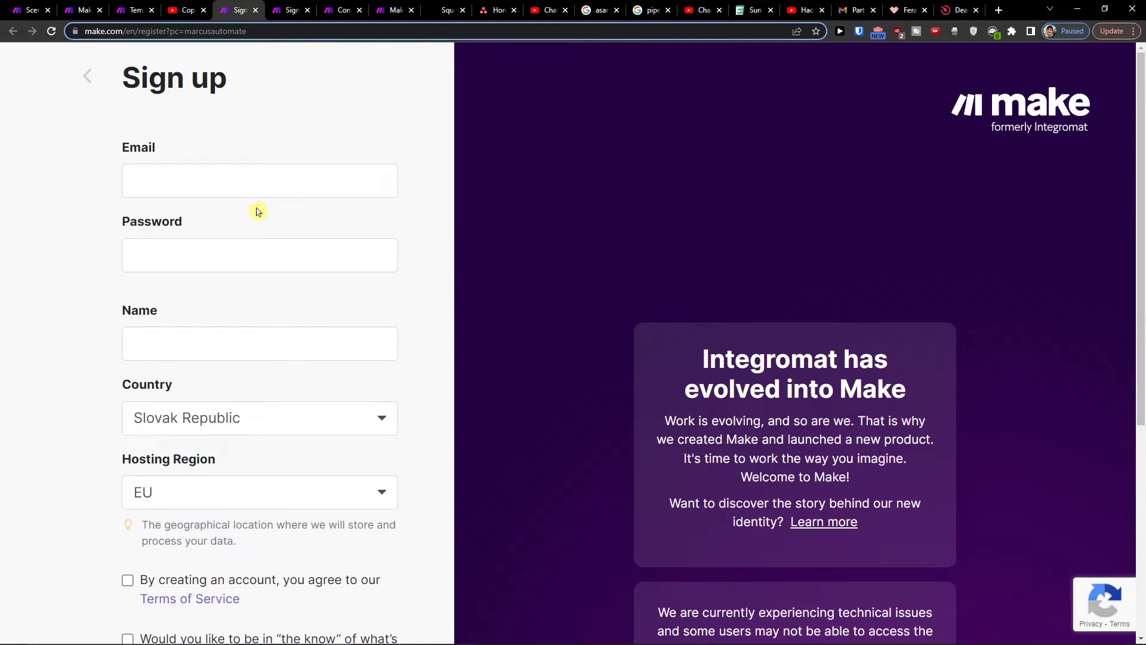
scroll(down, 3)
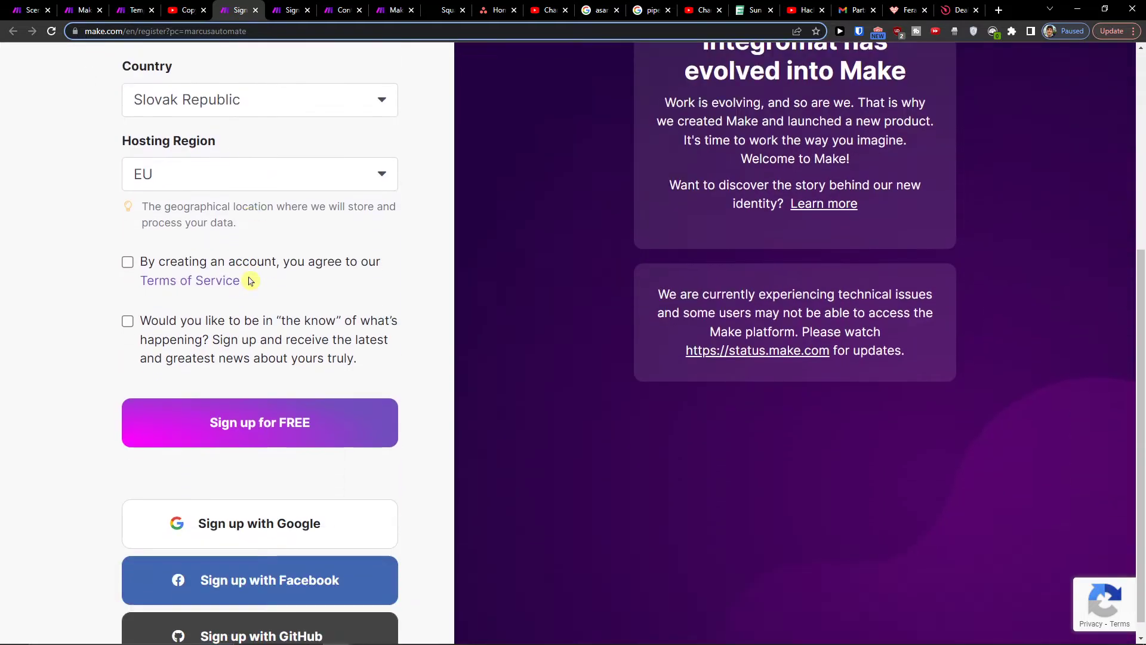
scroll(up, 3)
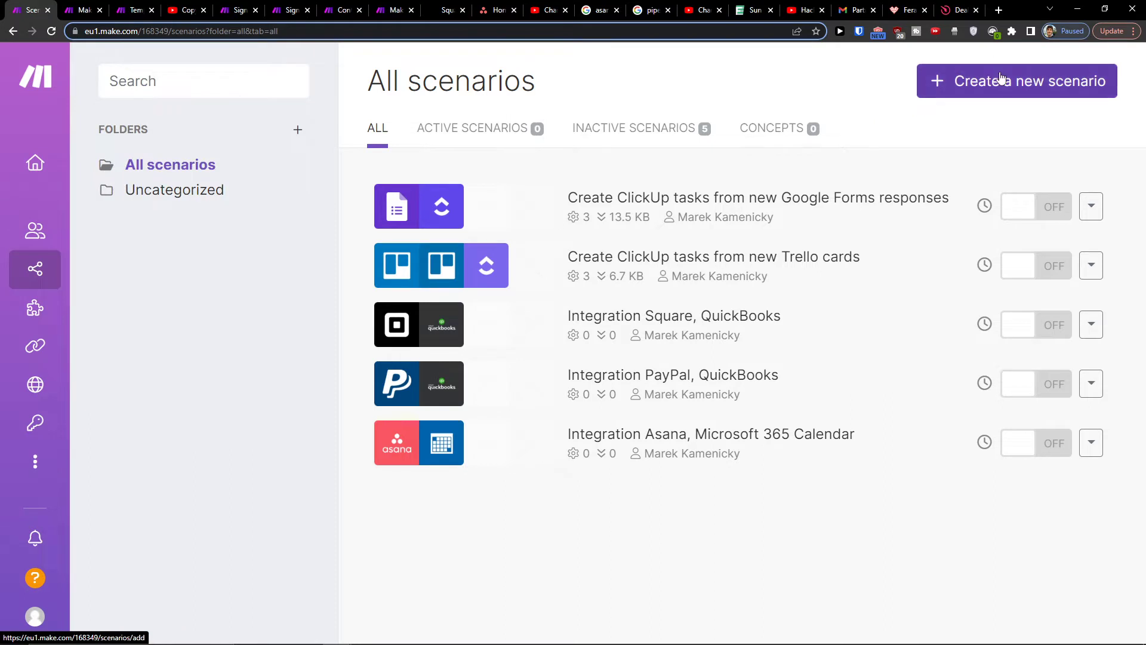
Step: Create a new scenario with Asana 'Watch New Tasks' as its trigger module
click(1016, 80)
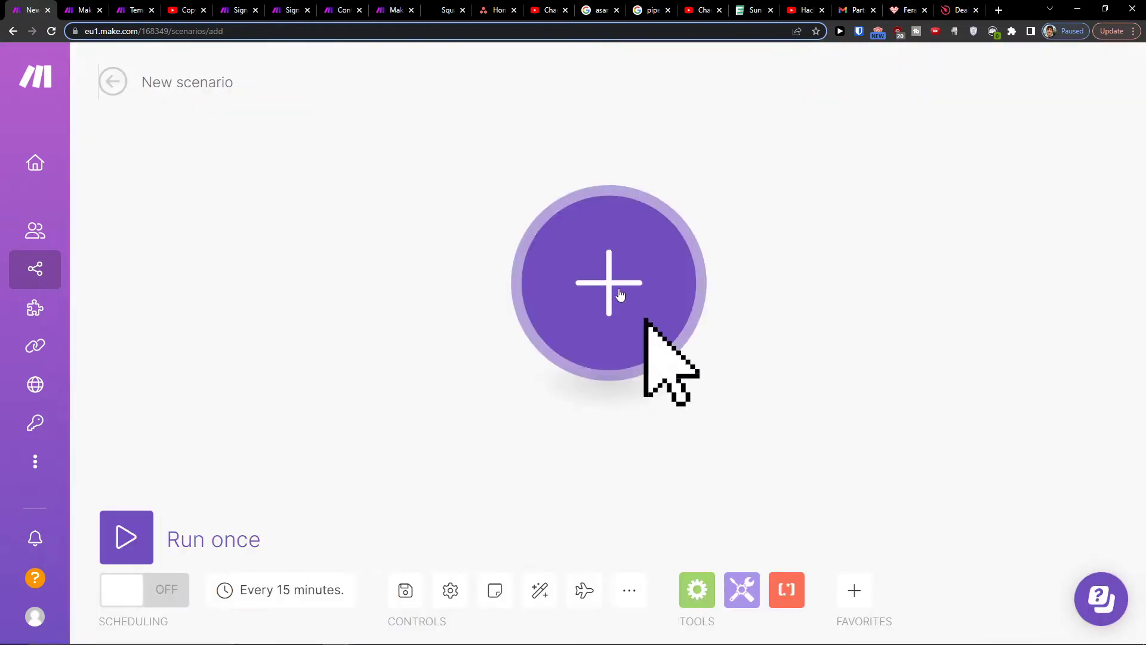
click(608, 283)
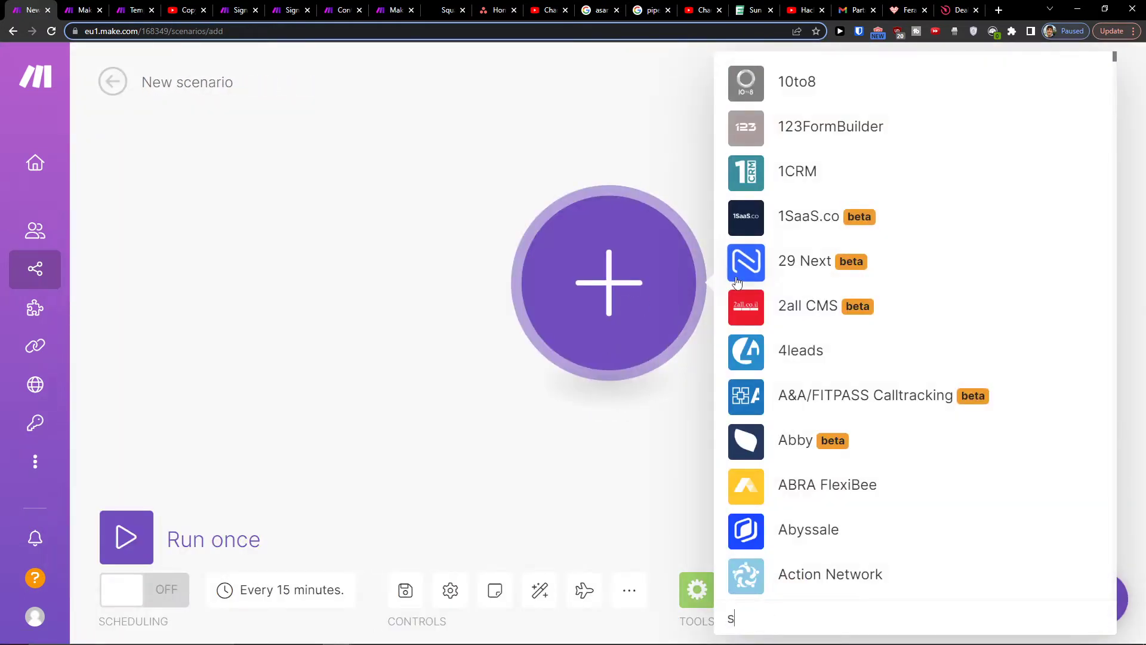
text(asana)
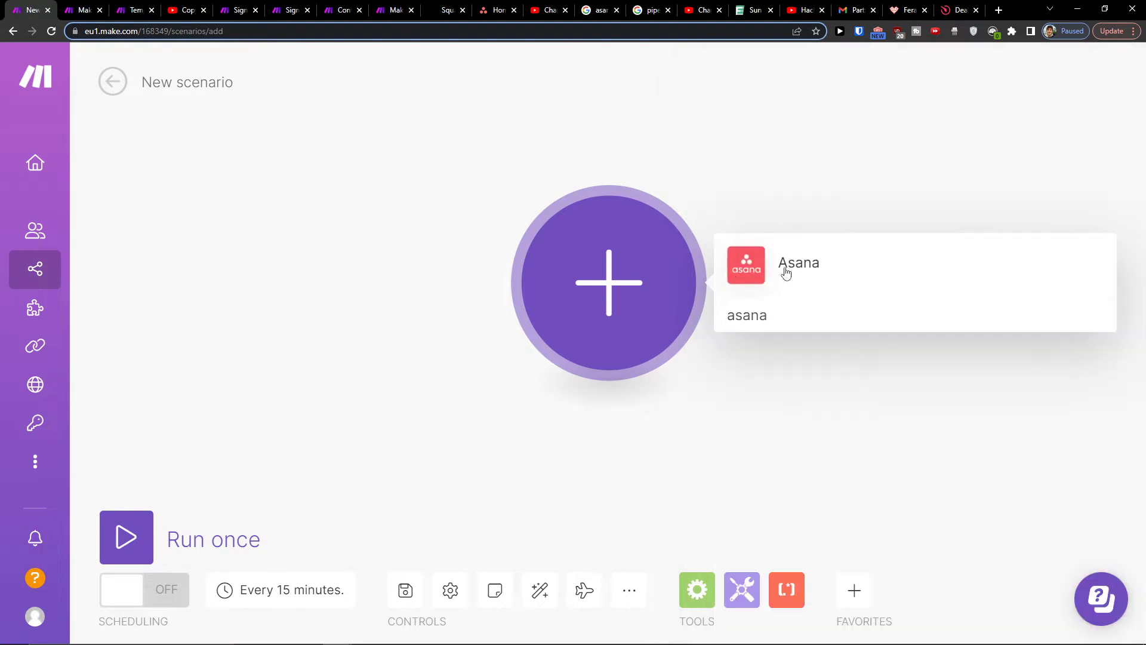
click(799, 262)
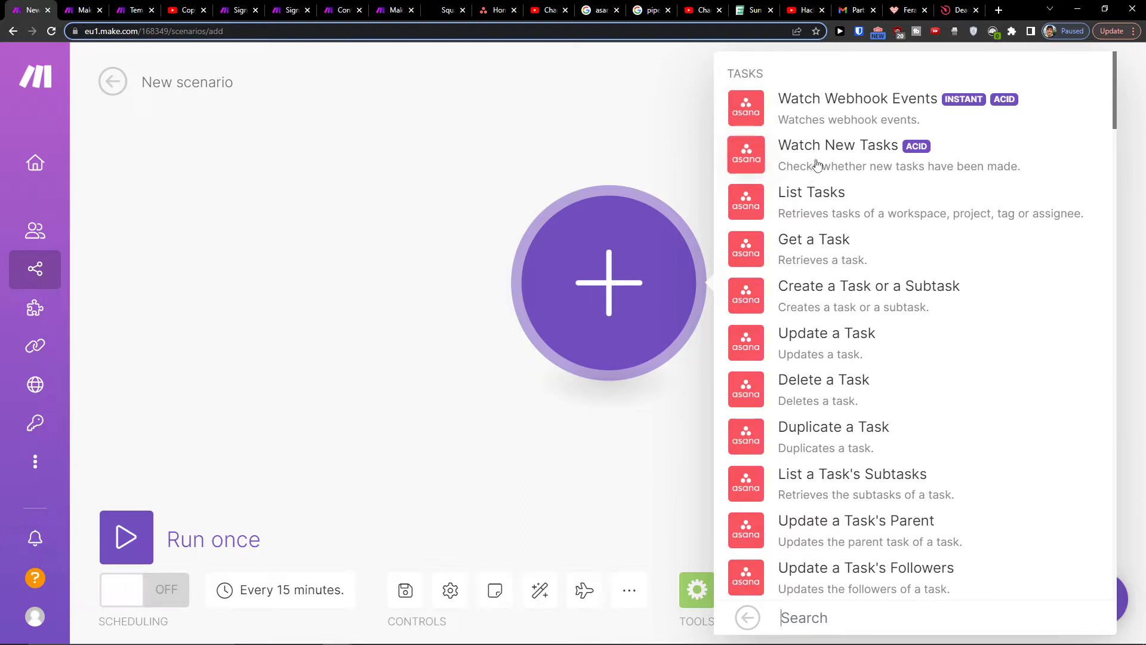
click(837, 145)
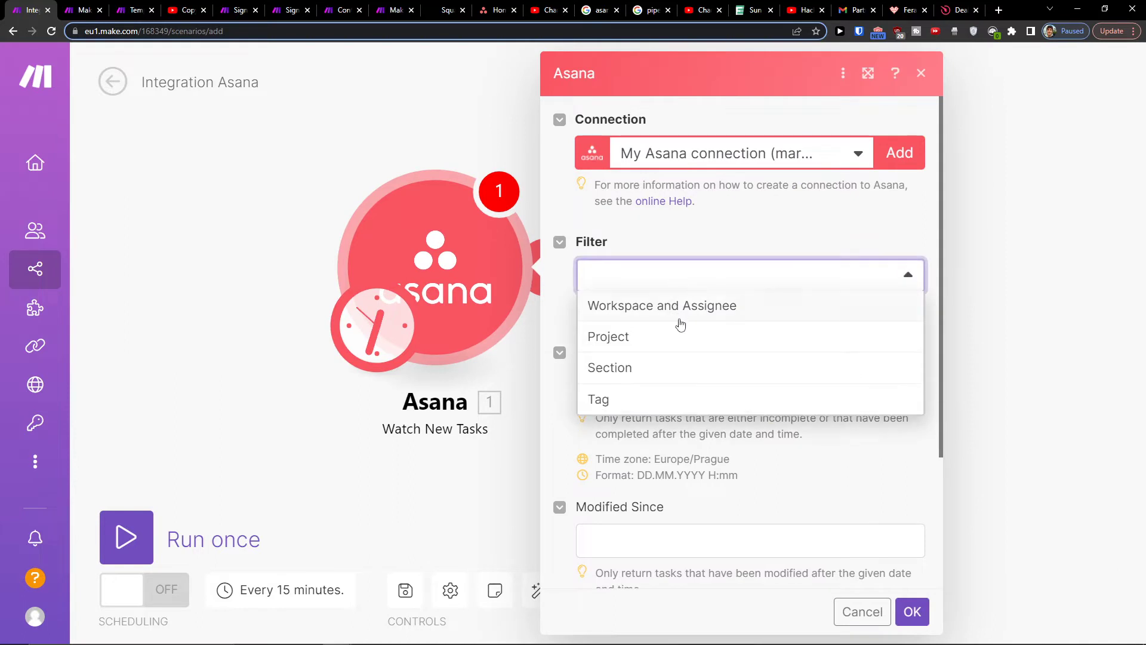
Step: Filter the trigger by project, watching 'Duplicate of Creative Requests' in Marketing1, and confirm
click(608, 337)
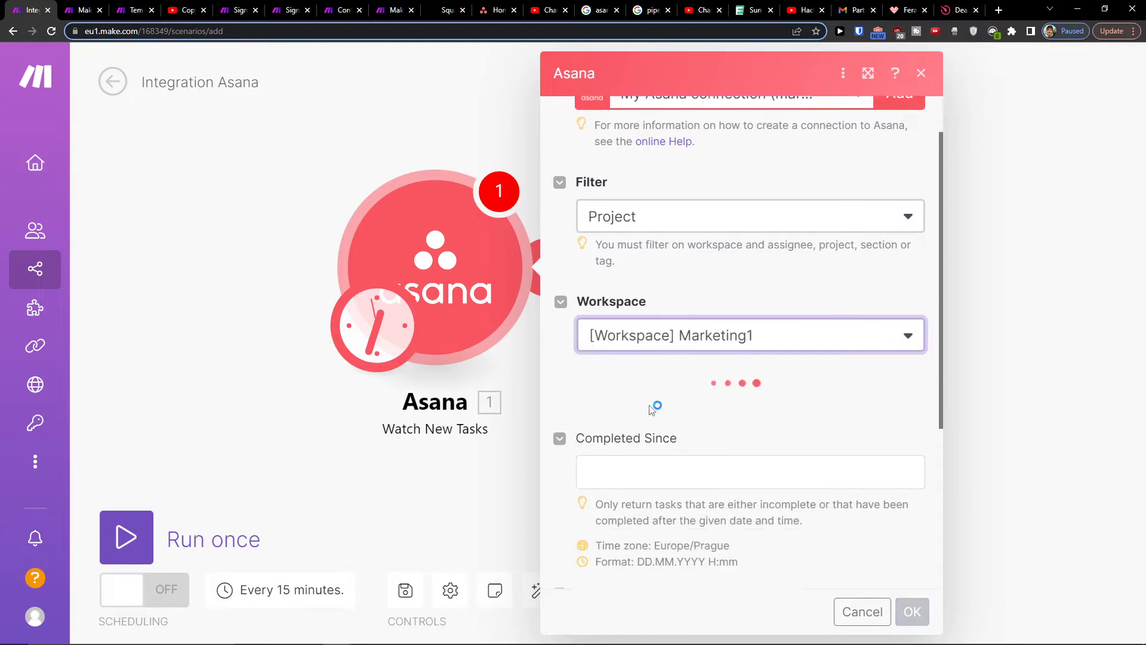
scroll(down, 3)
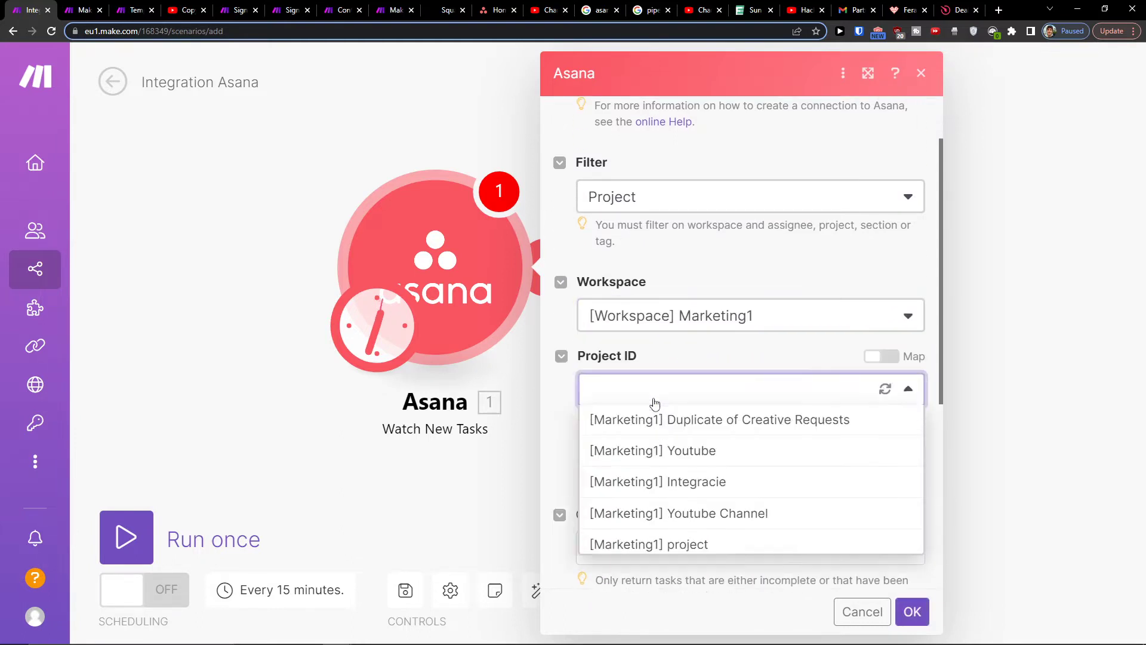
click(712, 419)
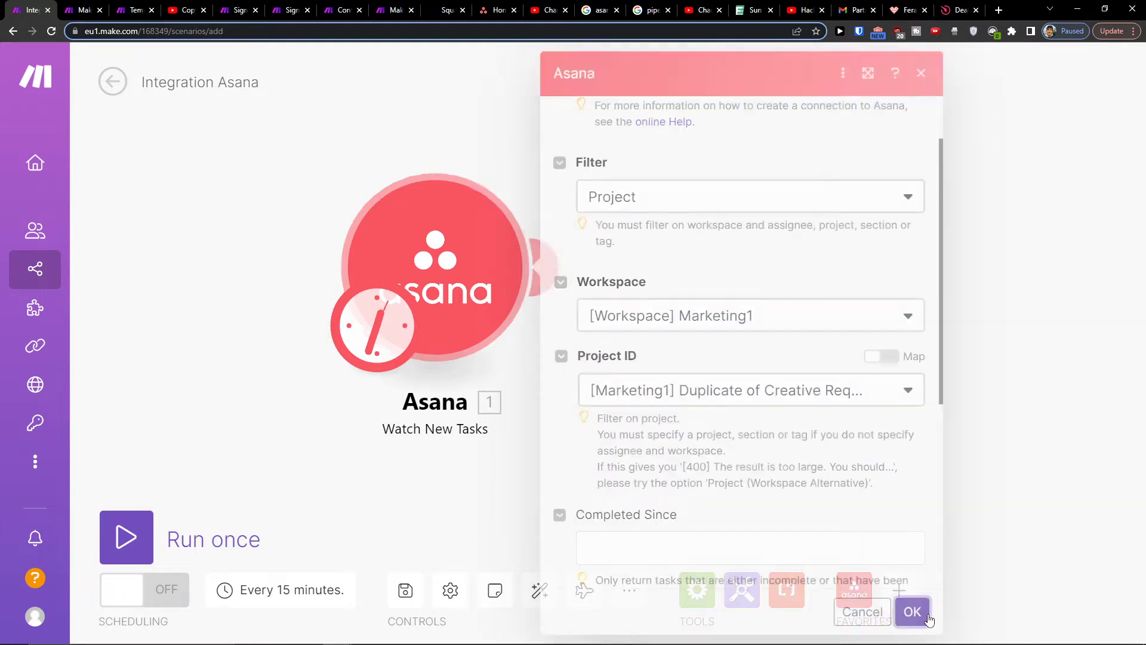
click(911, 612)
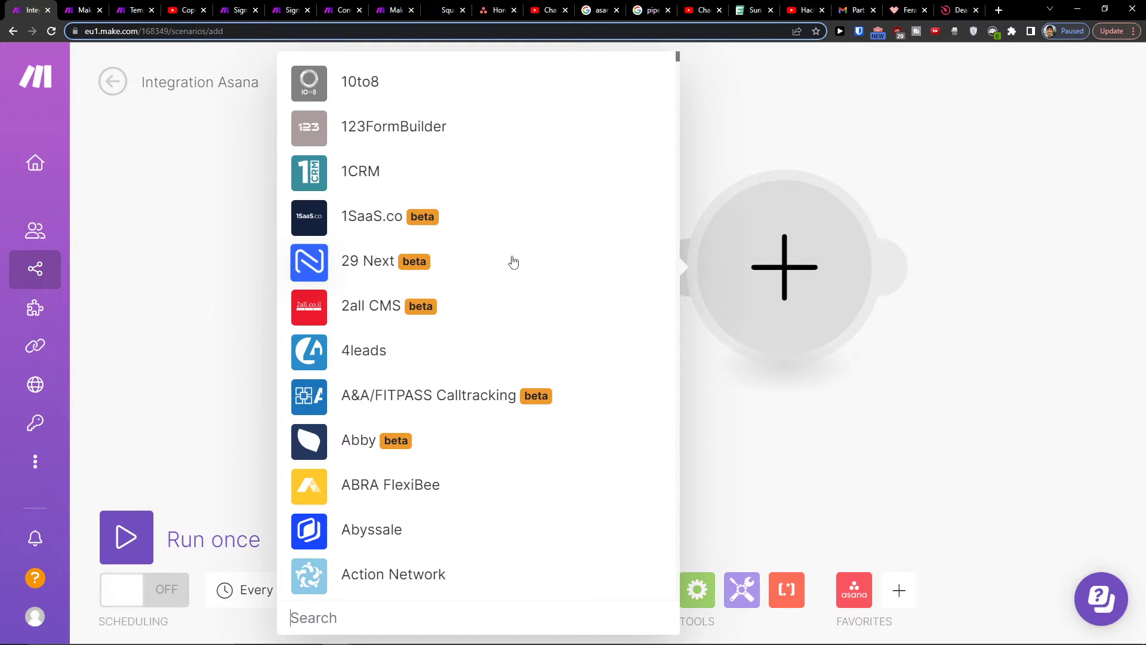
Step: Add a GitHub 'Create an Issue' module with Task ID as title and Due At/Due On in the body
text(github)
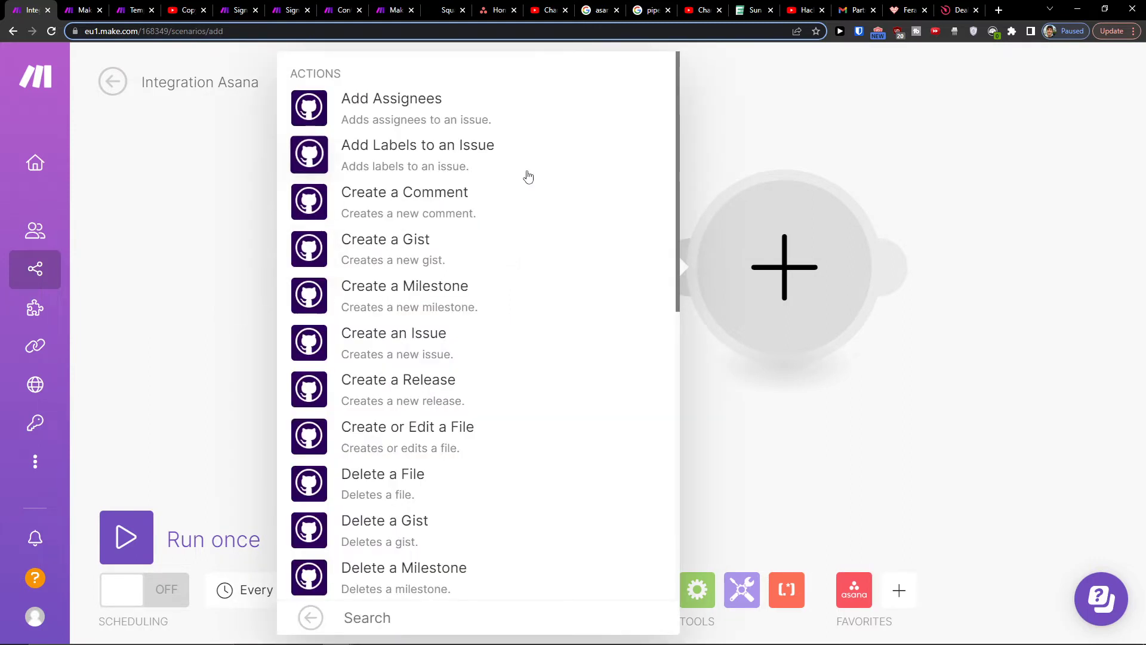
mouse_move(439, 352)
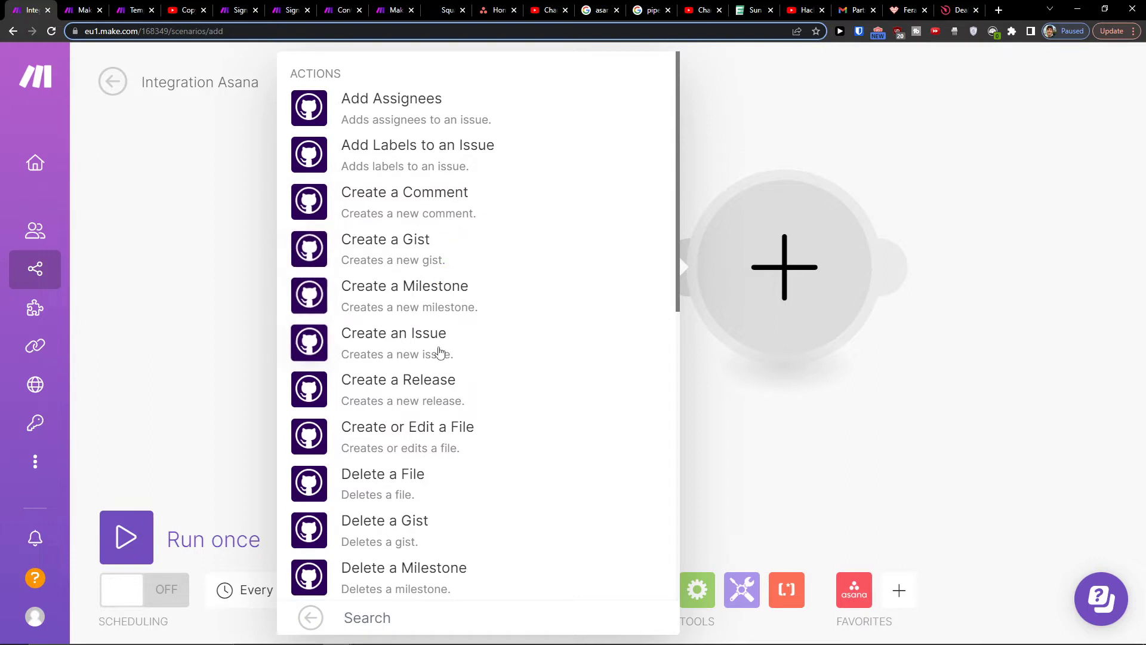
mouse_move(415, 282)
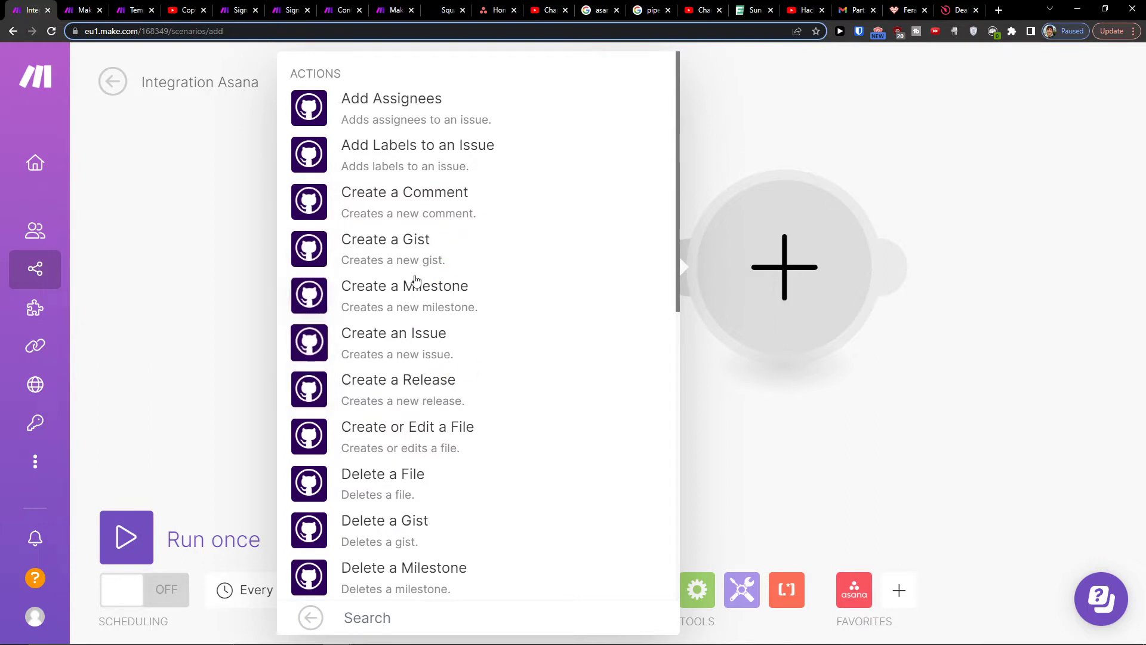
mouse_move(534, 136)
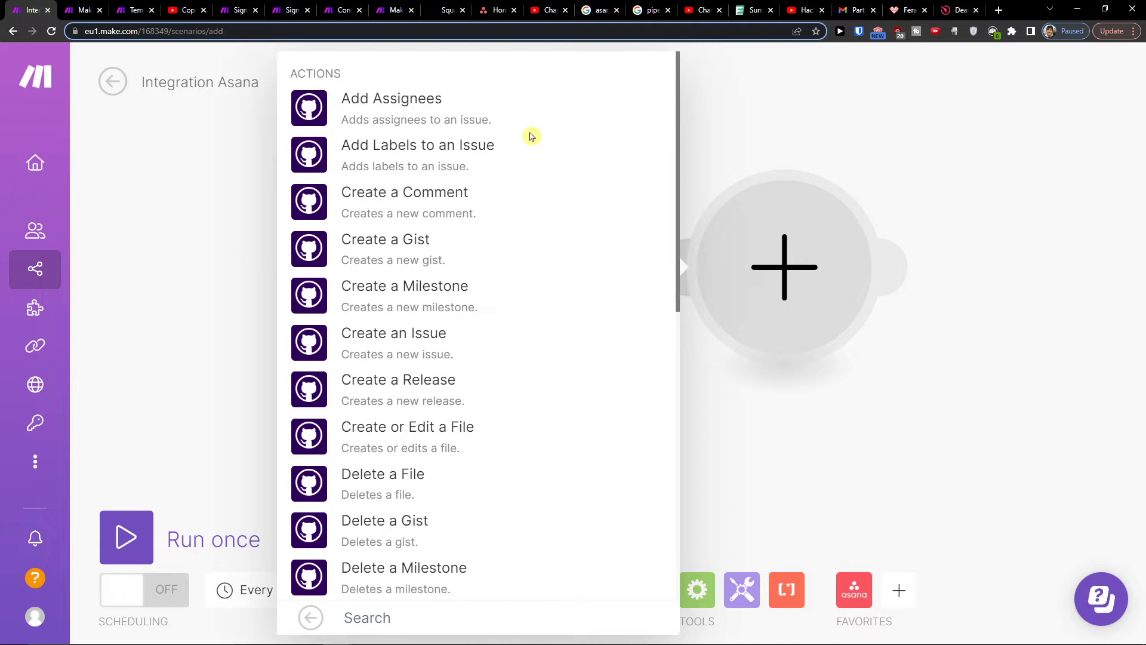
mouse_move(134, 37)
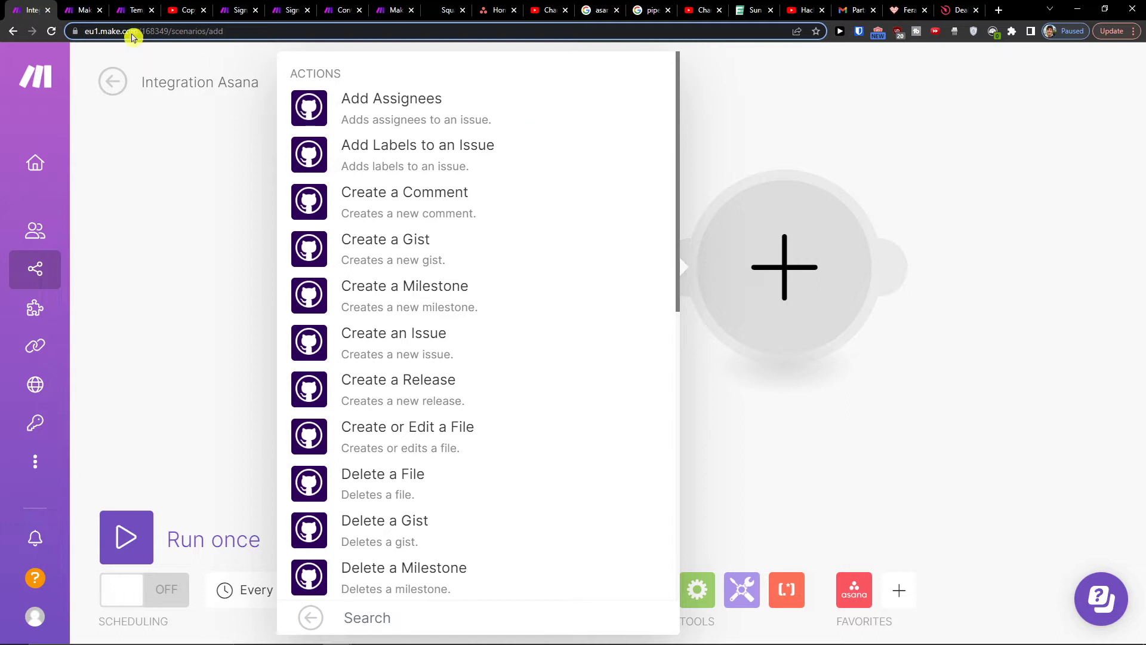
mouse_move(436, 338)
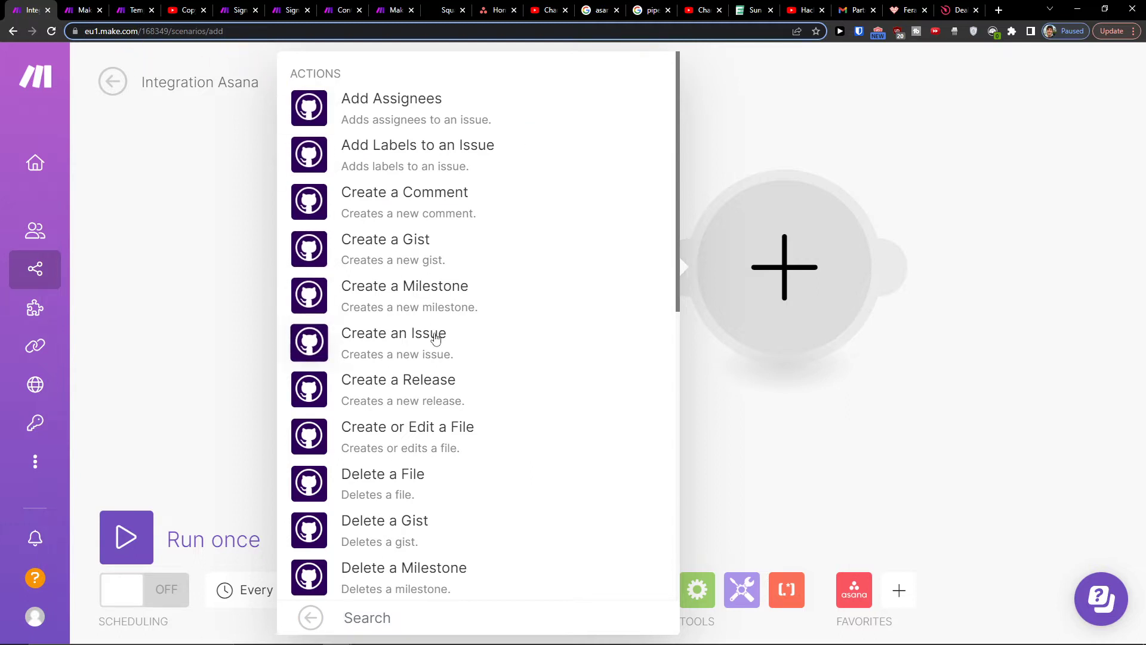
click(392, 333)
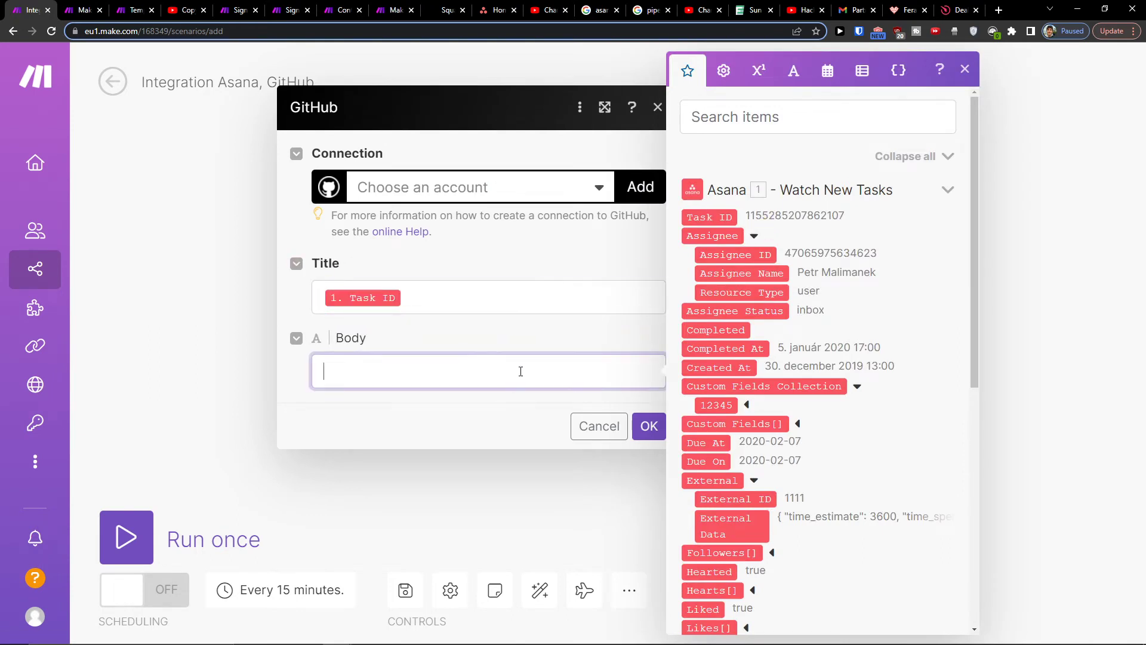
click(706, 461)
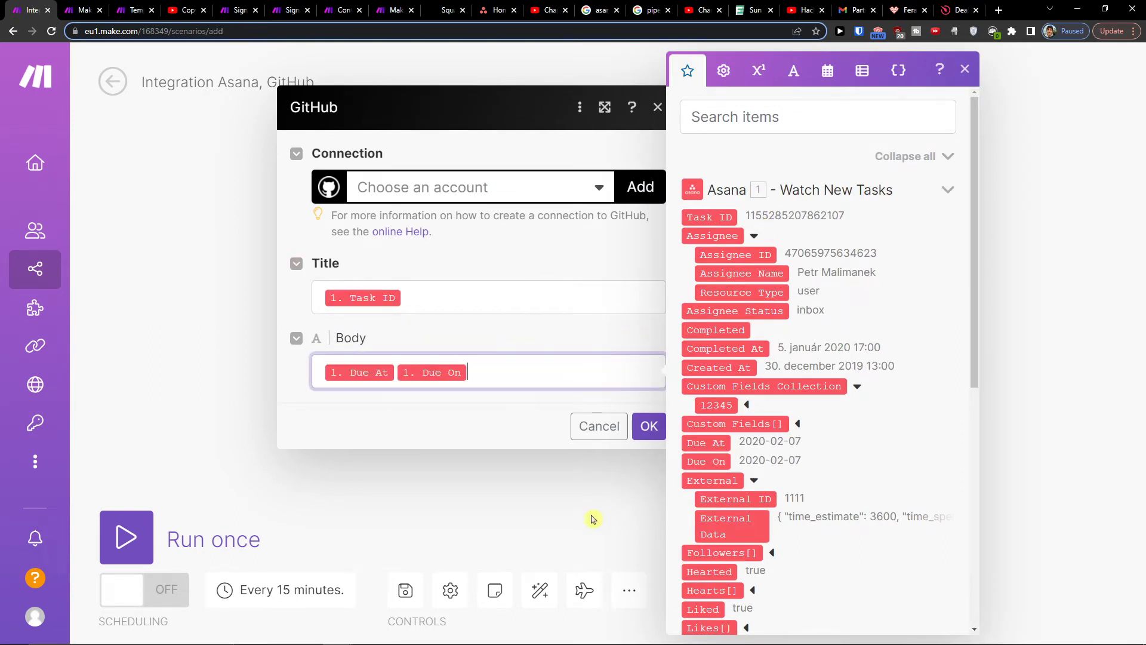
click(647, 426)
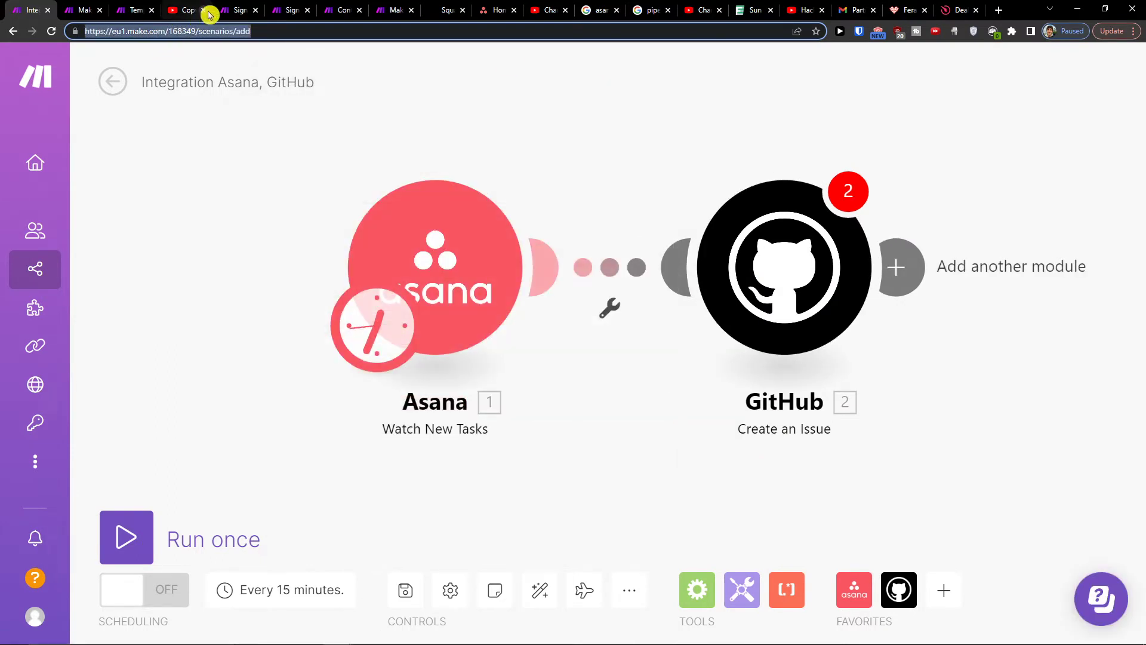
mouse_move(400, 109)
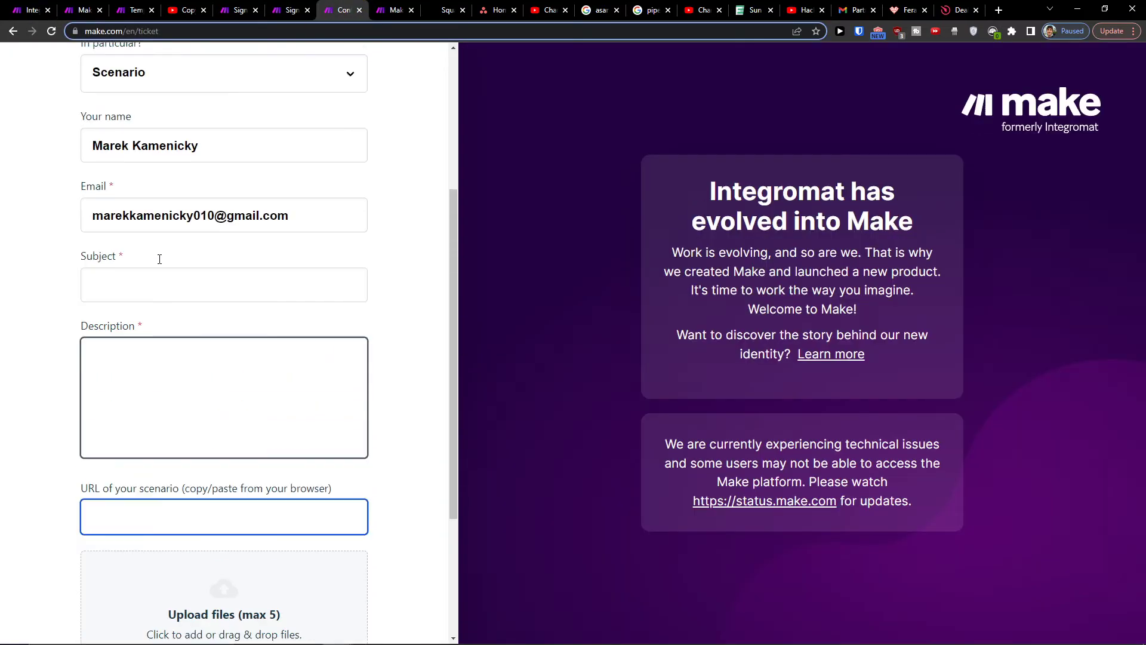
Step: Review the Make support ticket form and select the 'URL of your scenario' field for entry
scroll(up, 3)
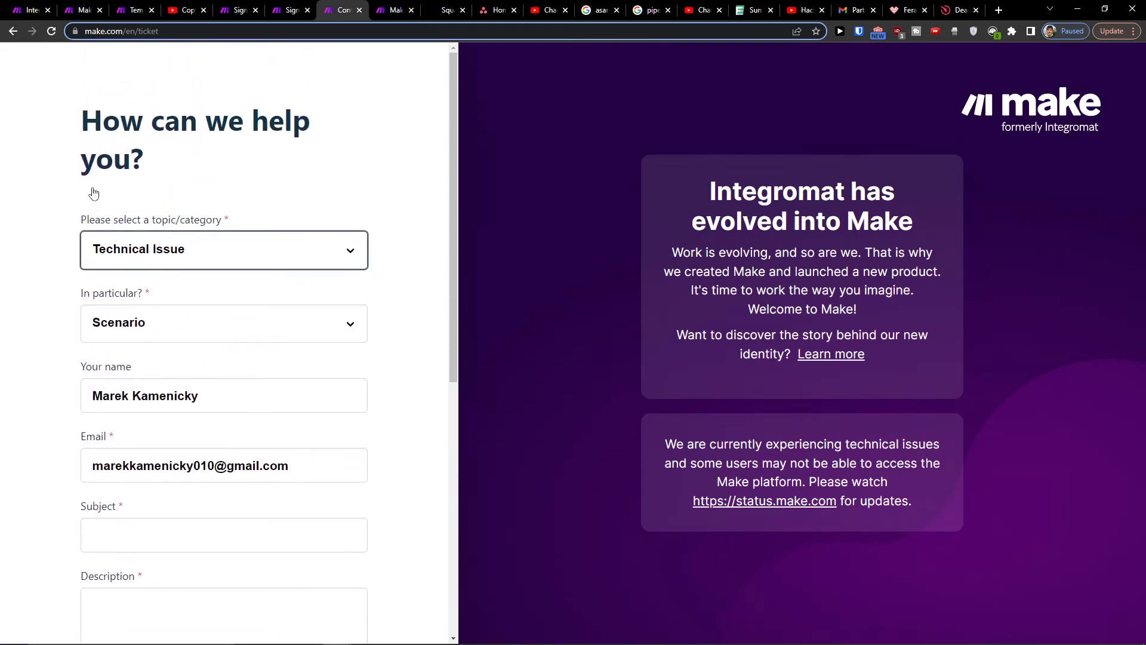
scroll(down, 3)
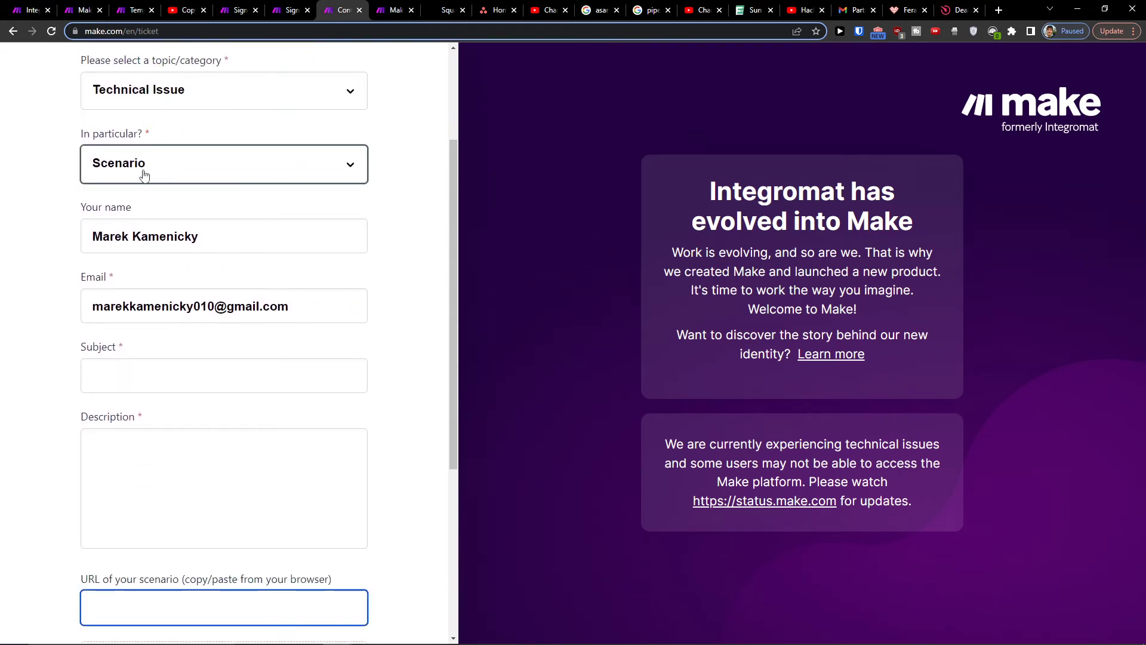
scroll(down, 3)
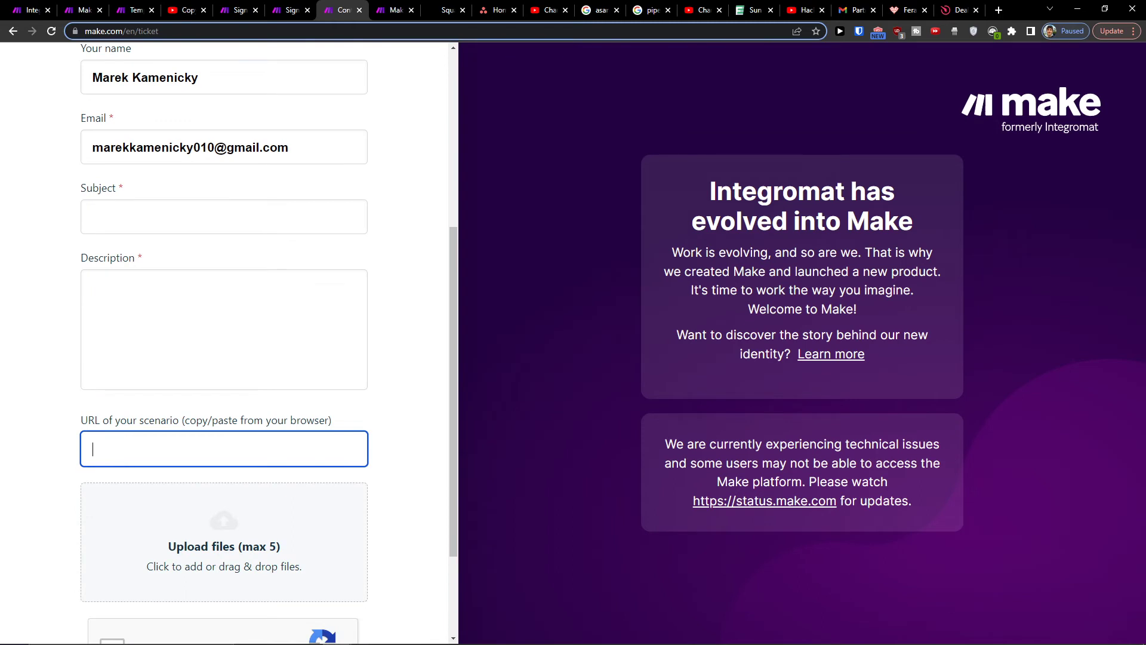
mouse_move(275, 479)
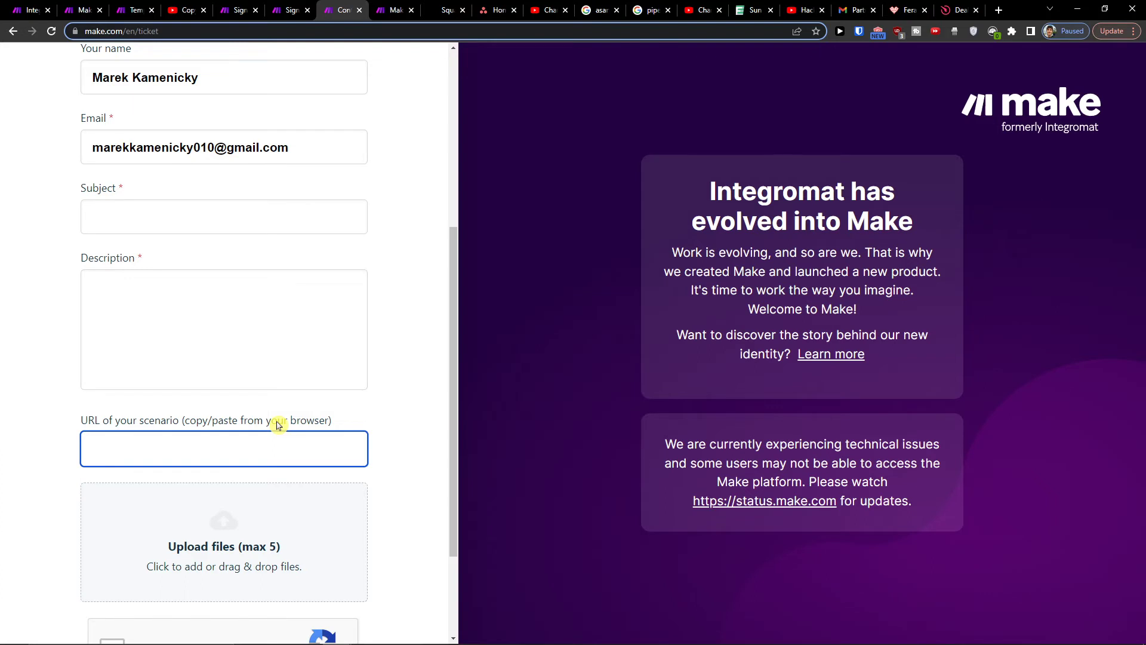
click(223, 448)
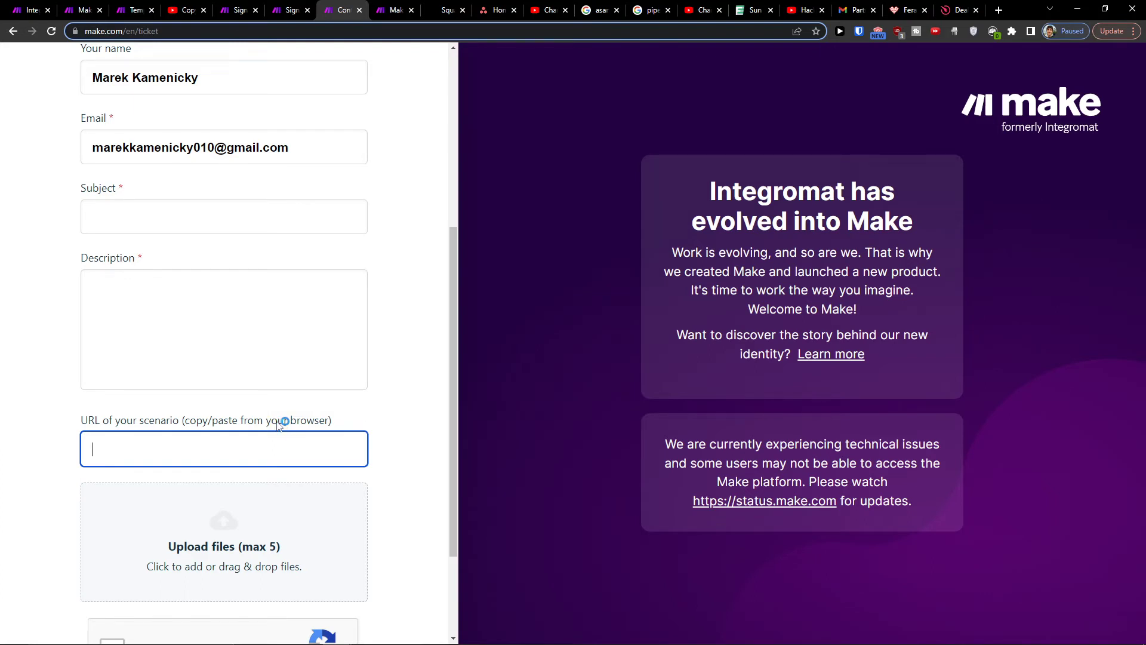
mouse_move(275, 425)
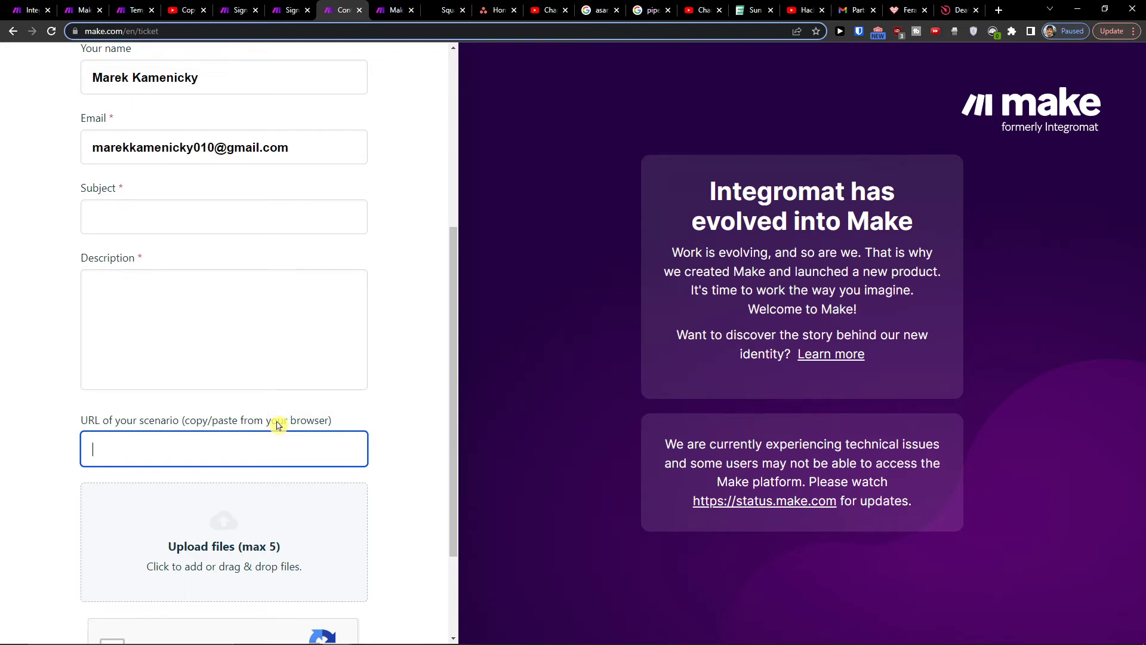